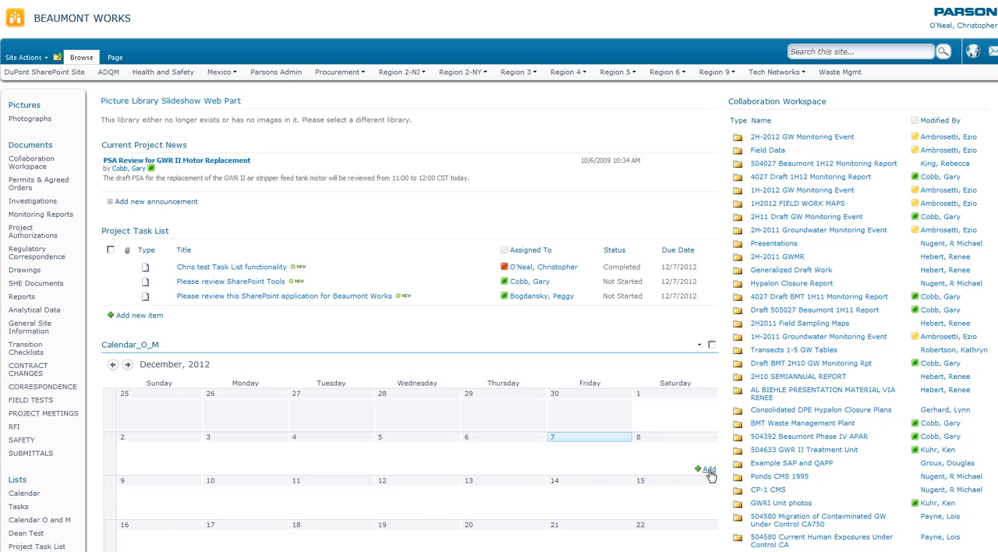
Step: Create a December 8 event titled 'test' at location 'test', description 'merry christmas', with an email reminder recipient two days before
{"action": "left_click", "coordinate": [707, 468]}
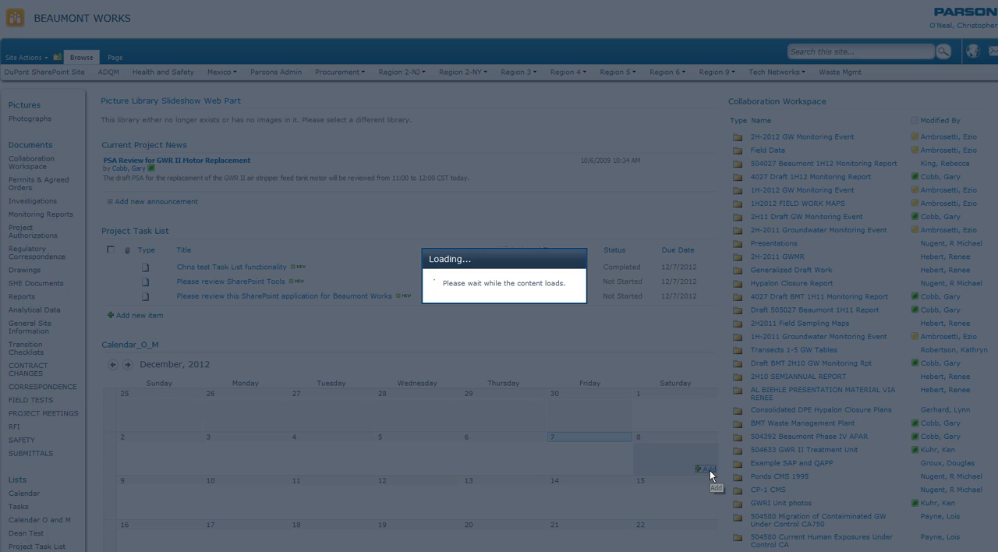
{"action": "left_click", "coordinate": [706, 468]}
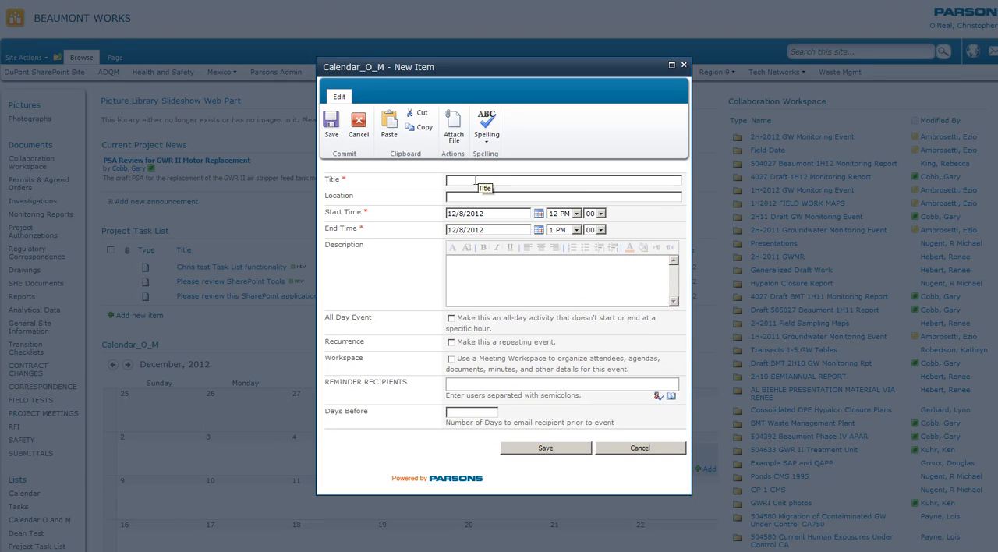
{"action": "type", "text": "test"}
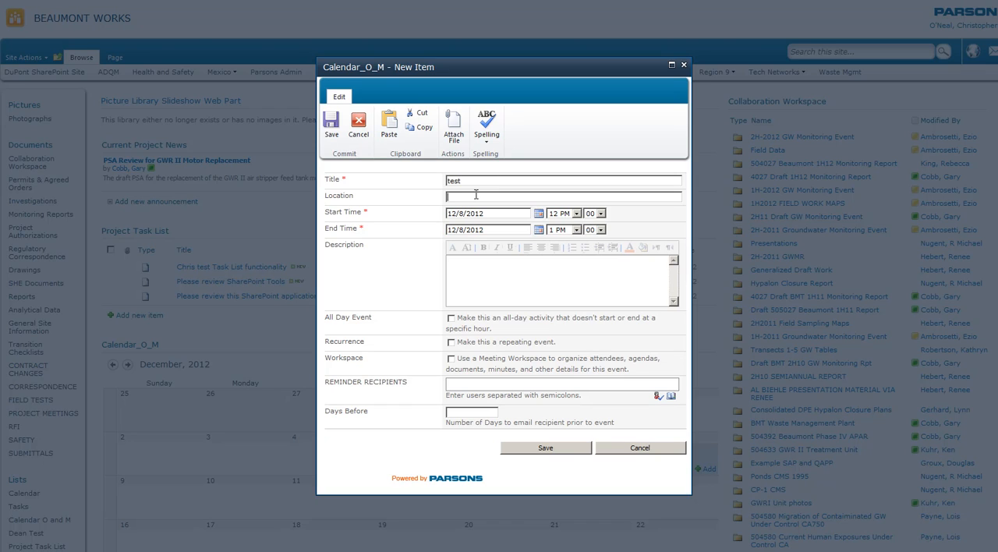
{"action": "type", "text": "test"}
{"action": "left_click", "coordinate": [556, 279]}
{"action": "type", "text": "merry christmas"}
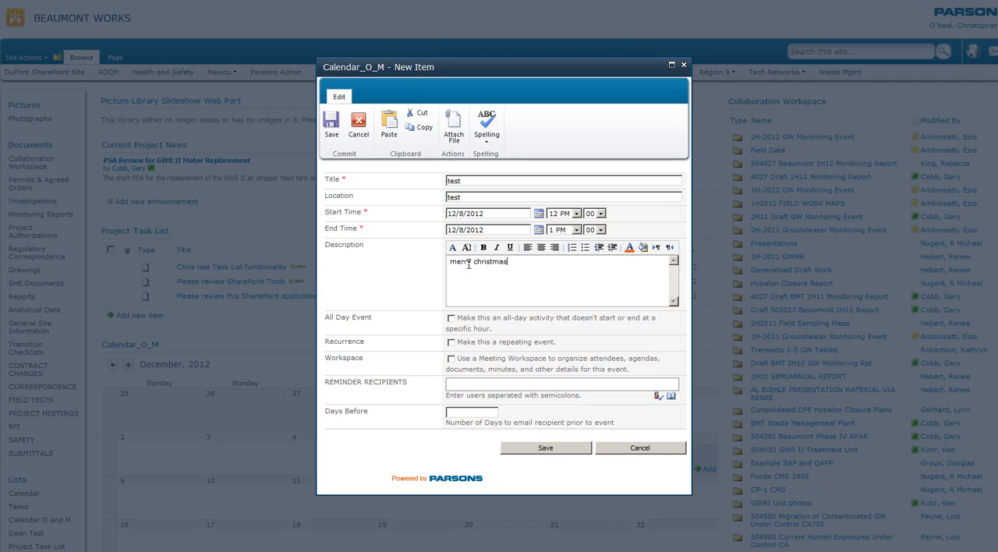
{"action": "mouse_move", "coordinate": [517, 405]}
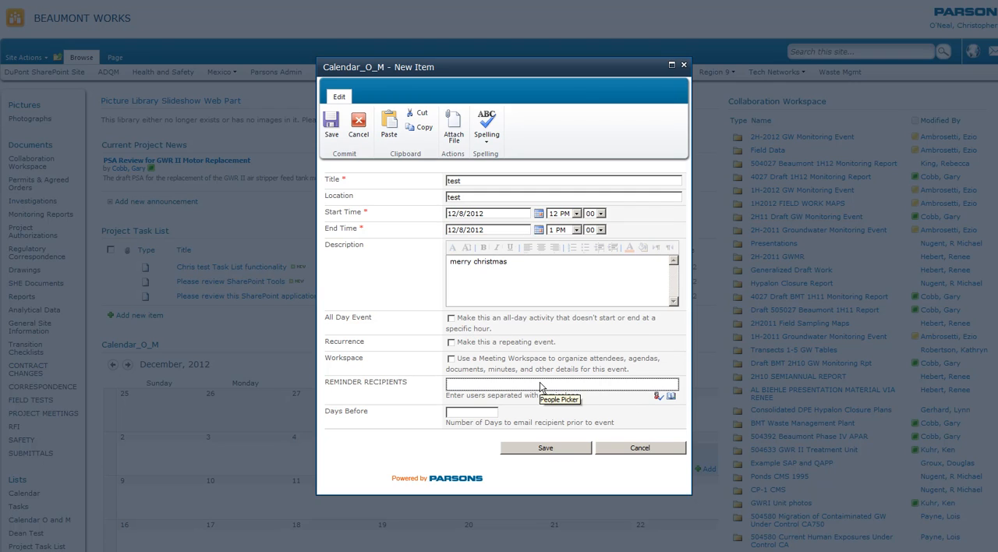
{"action": "type", "text": "O1"}
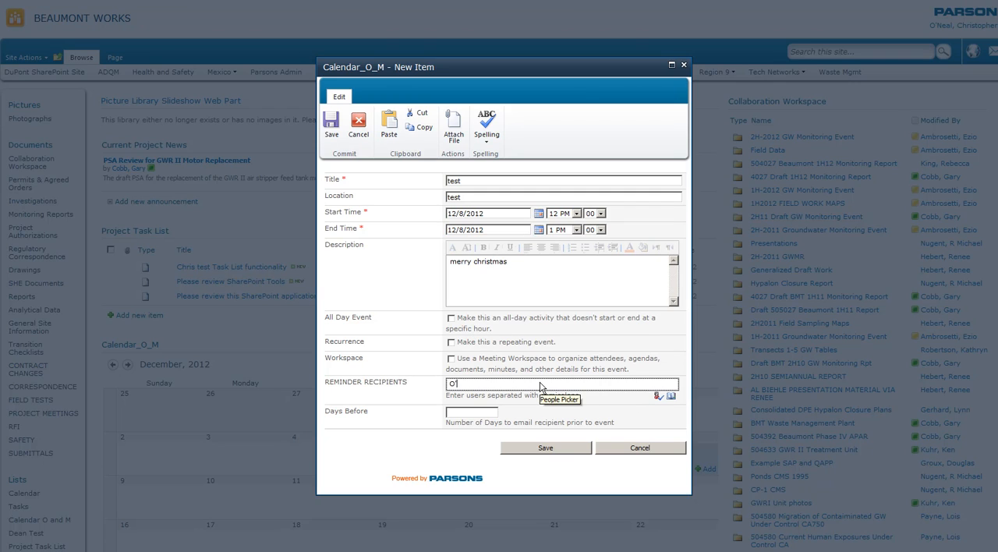
{"action": "type", "text": "'n"}
{"action": "left_click", "coordinate": [472, 412]}
{"action": "type", "text": "2"}
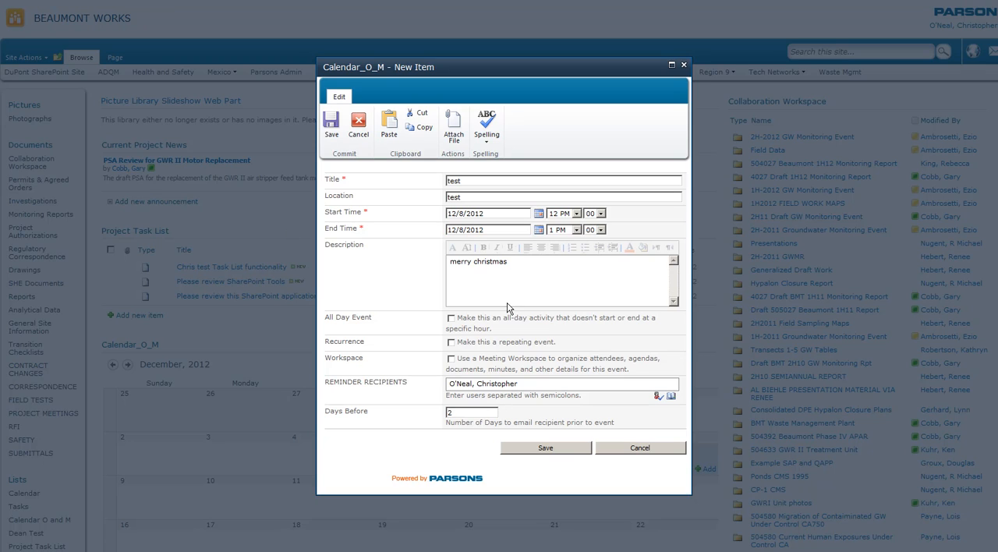
{"action": "mouse_move", "coordinate": [542, 264]}
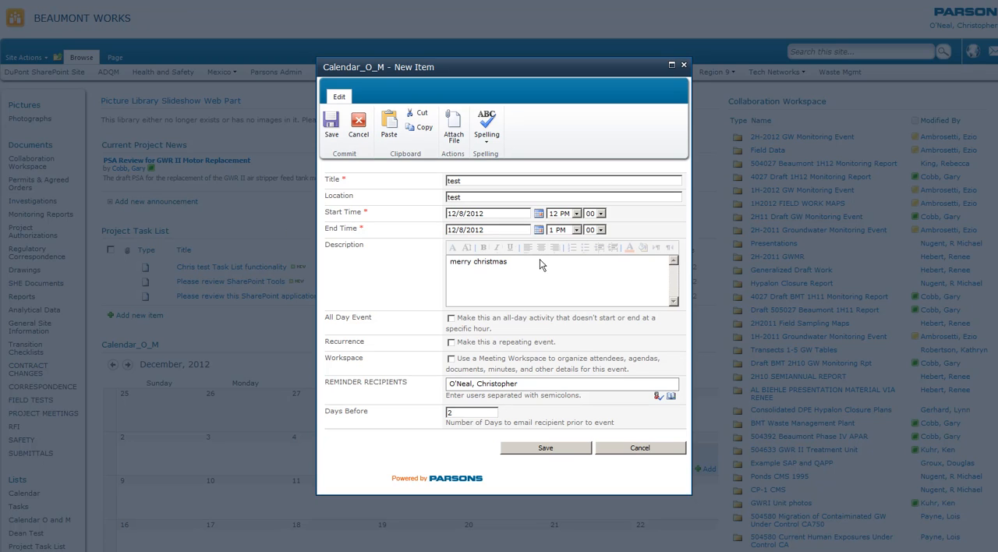
{"action": "mouse_move", "coordinate": [497, 262]}
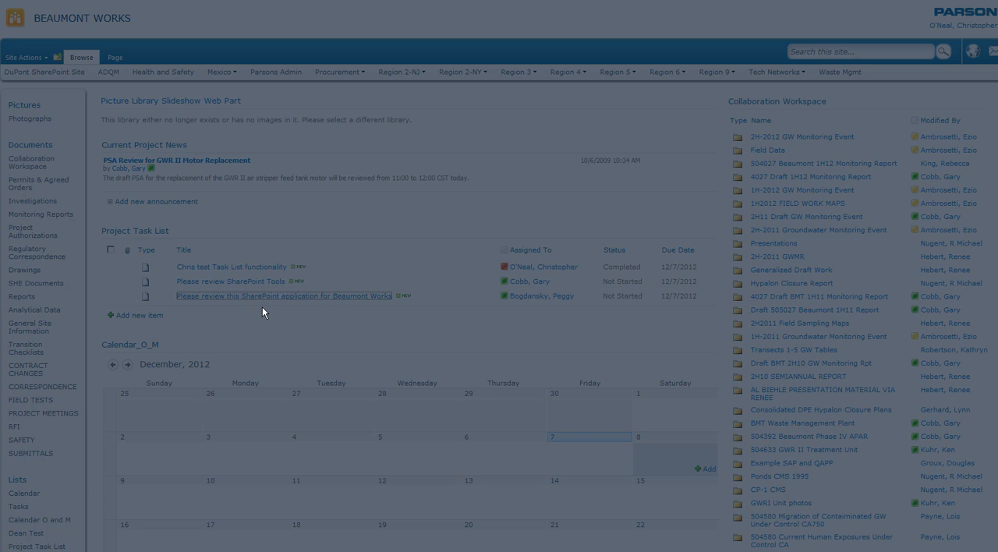
Step: Edit the SharePoint application review task, leaving its status as Not Started
{"action": "left_click", "coordinate": [284, 296]}
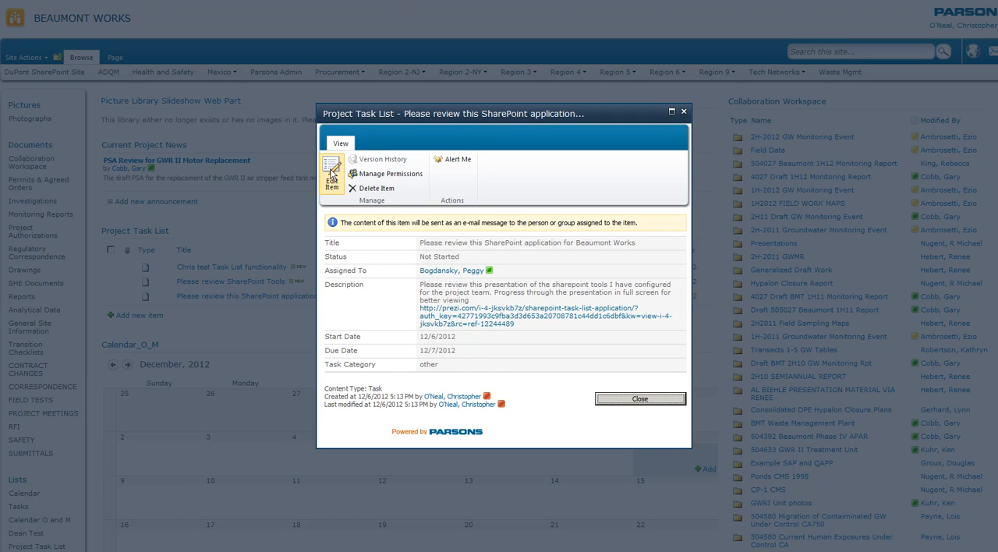
{"action": "mouse_move", "coordinate": [330, 172]}
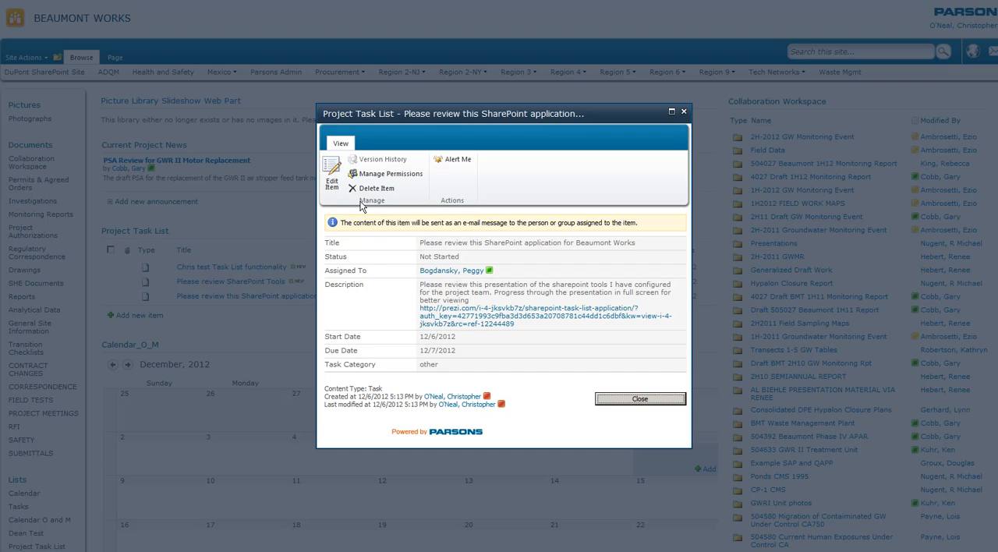
{"action": "left_click", "coordinate": [331, 173]}
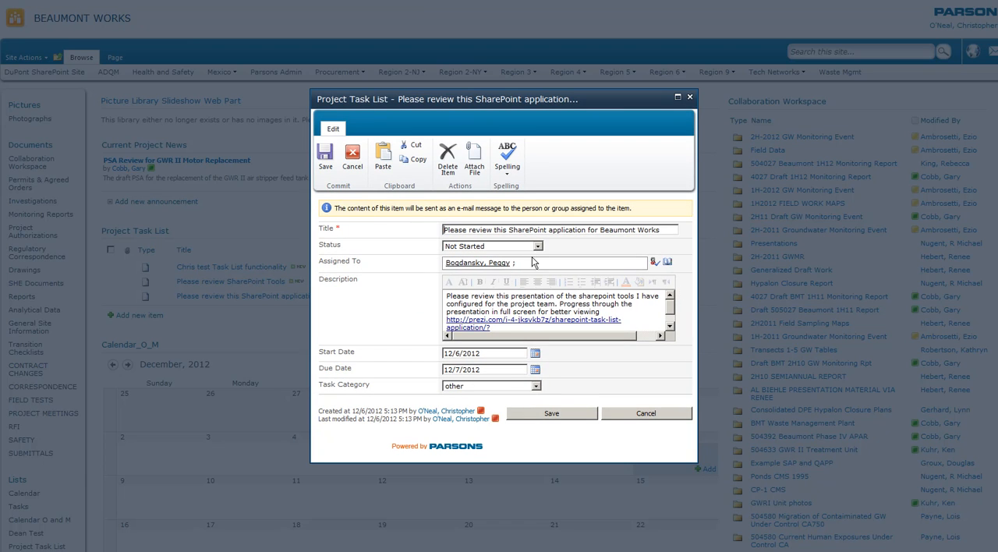
{"action": "left_click", "coordinate": [536, 246]}
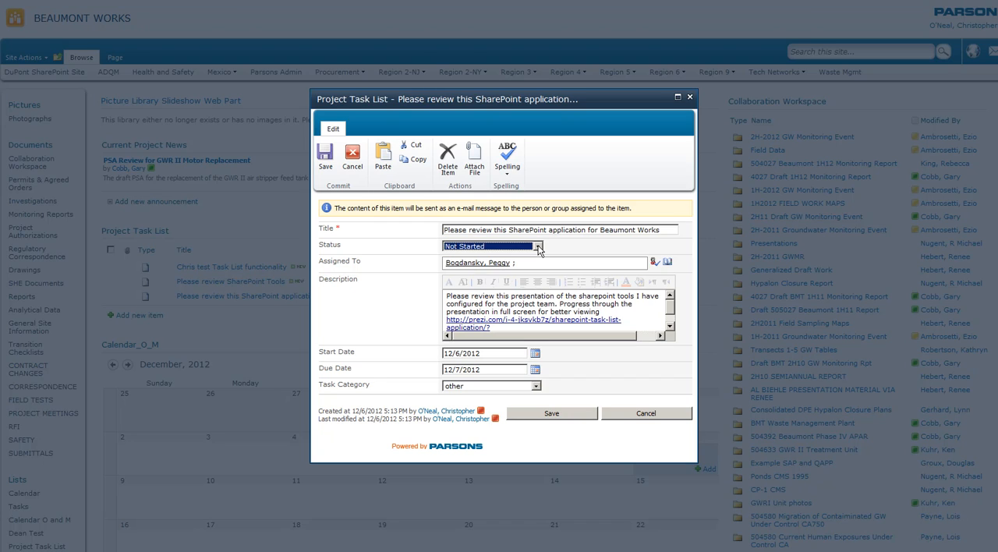
{"action": "left_click", "coordinate": [537, 246]}
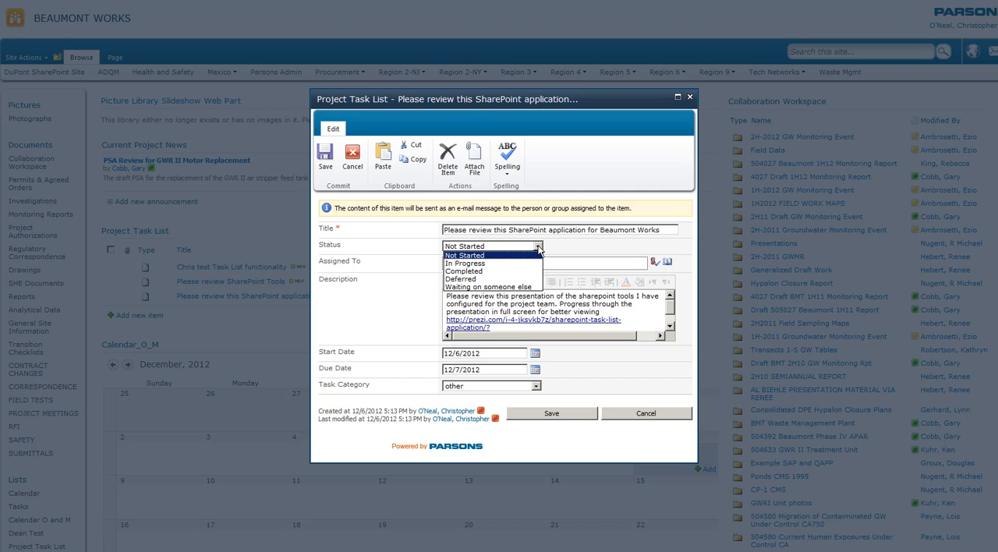
{"action": "left_click", "coordinate": [464, 246]}
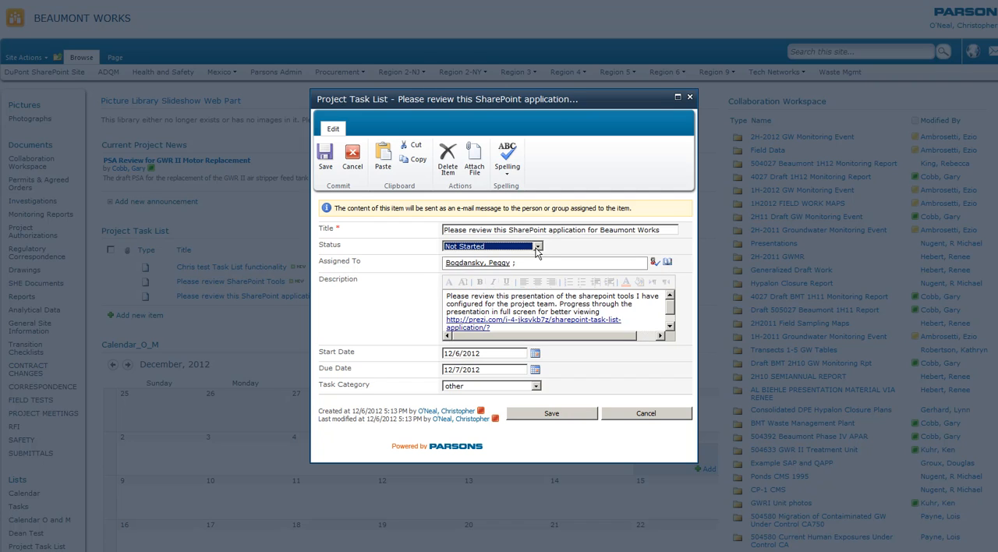
Step: Set the review task's category to 'other' and save
{"action": "left_click", "coordinate": [536, 387]}
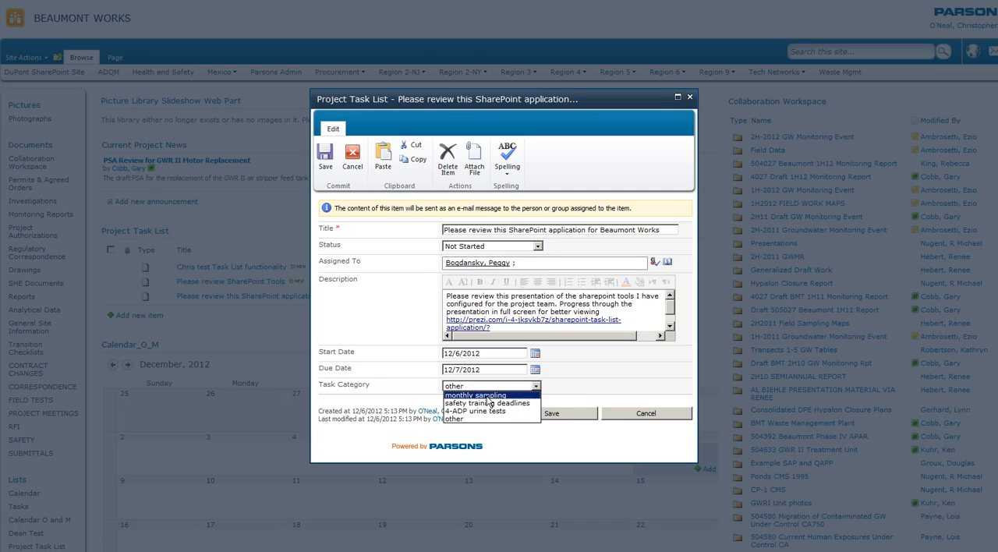
{"action": "mouse_move", "coordinate": [476, 402]}
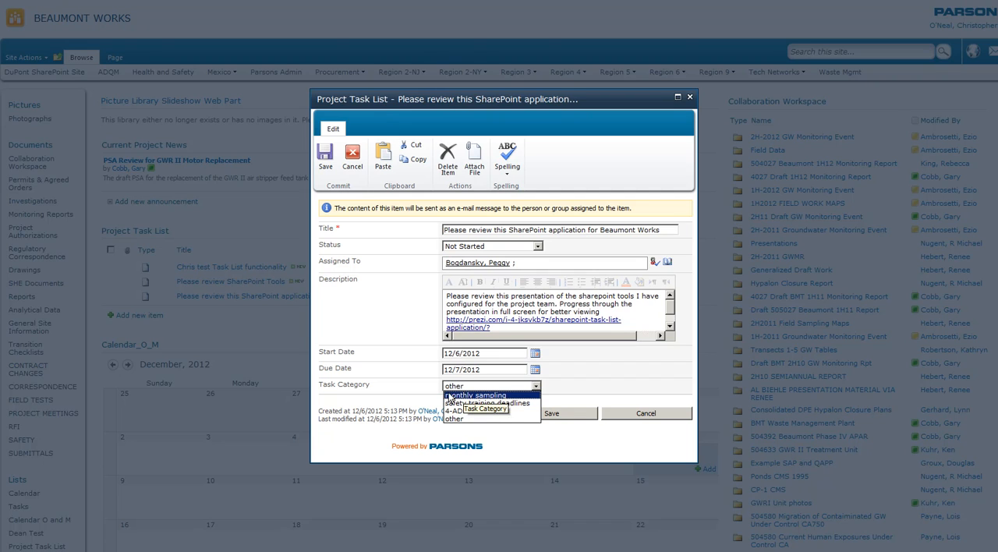
{"action": "mouse_move", "coordinate": [453, 419]}
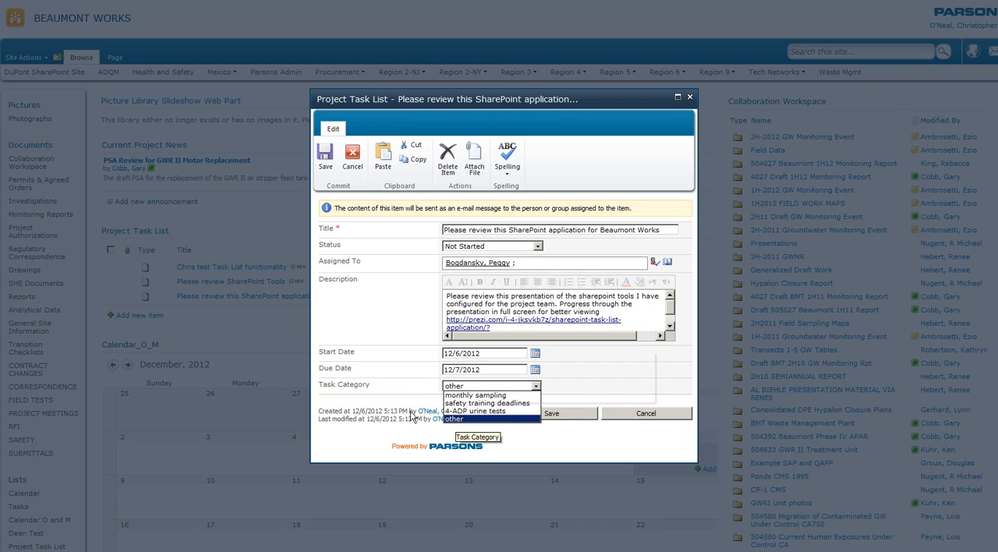
{"action": "left_click", "coordinate": [352, 156]}
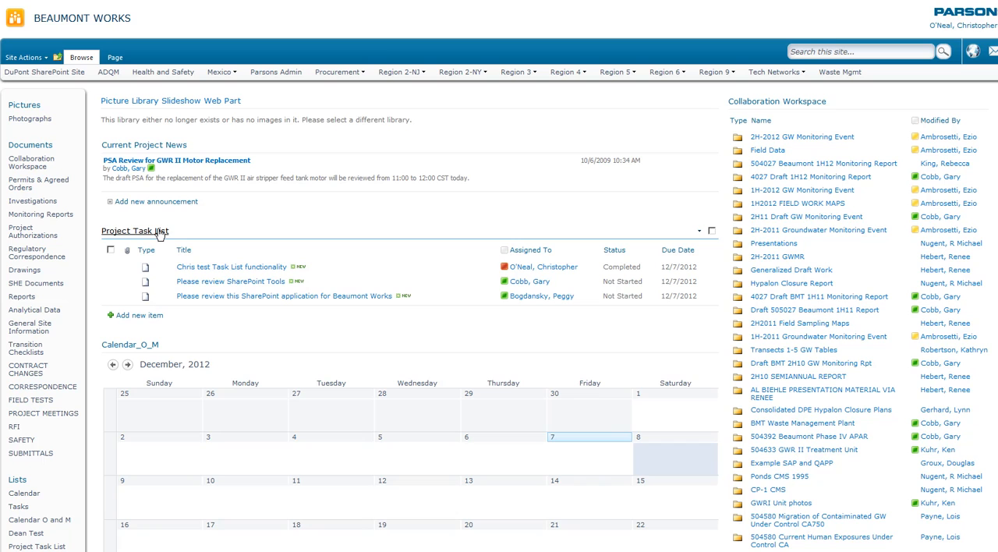
Step: Switch the Project Task List to the My Tasks view
{"action": "left_click", "coordinate": [134, 230]}
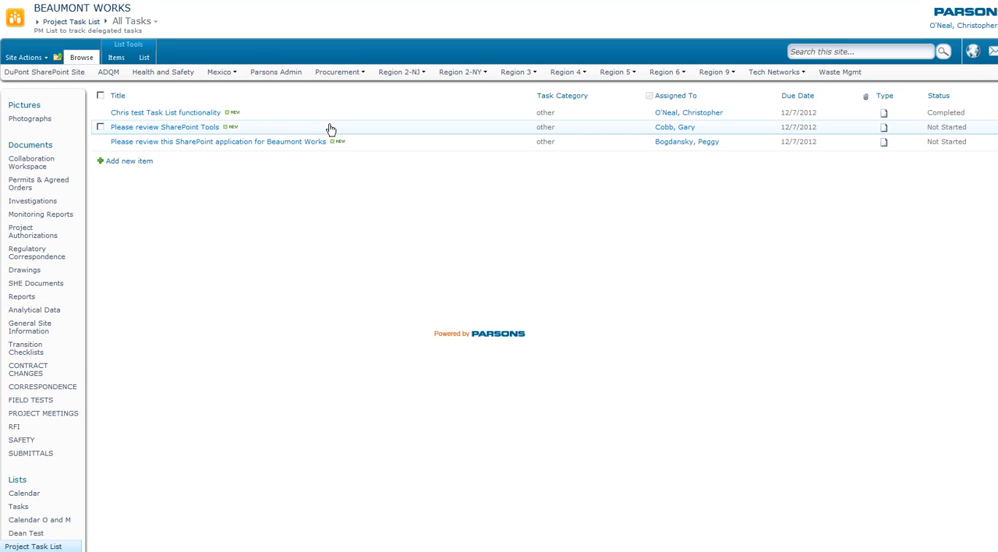
{"action": "left_click", "coordinate": [115, 57]}
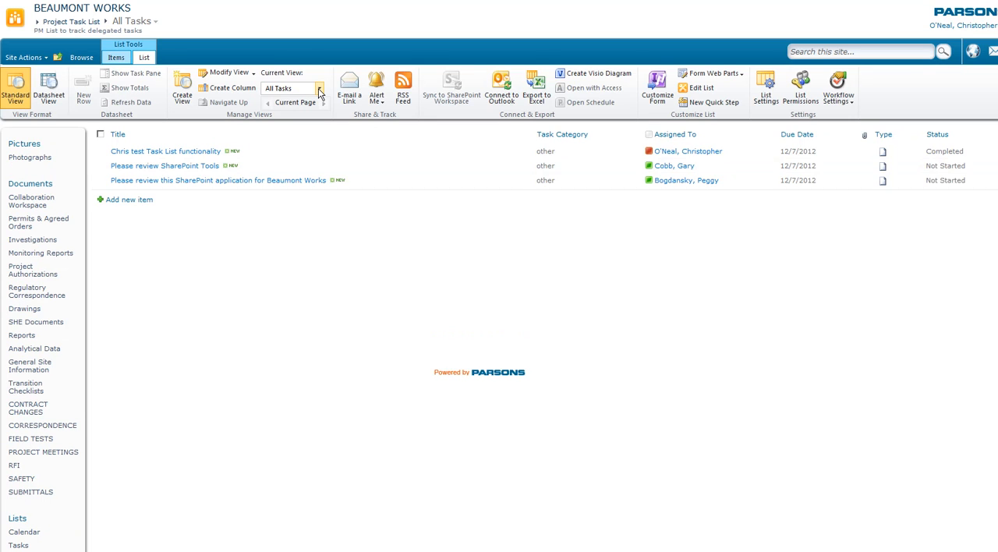
{"action": "left_click", "coordinate": [318, 87]}
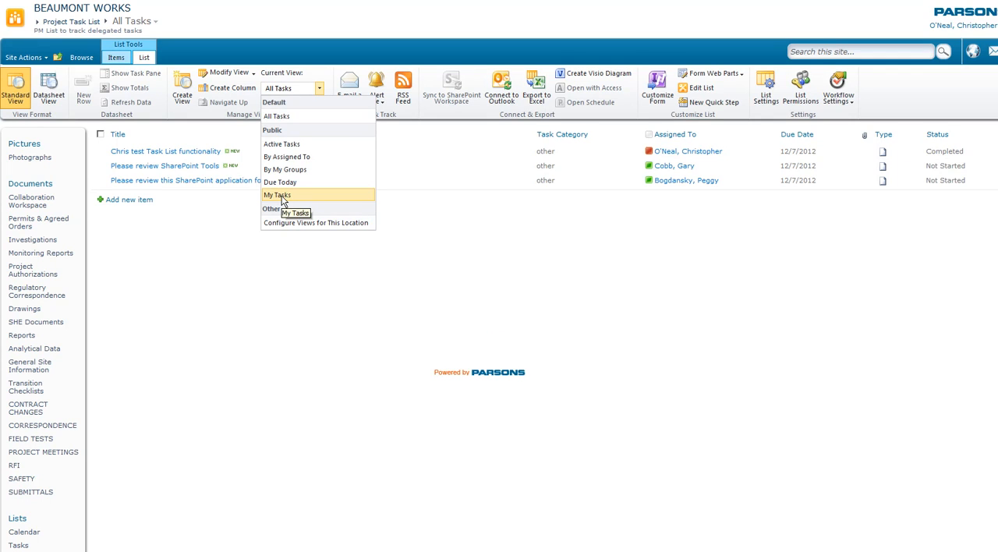
{"action": "left_click", "coordinate": [277, 195]}
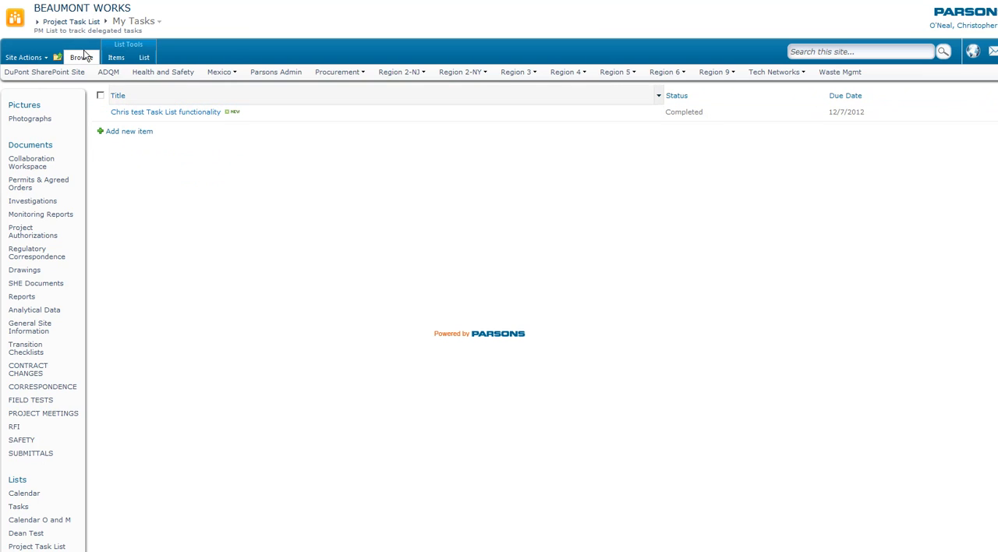
Step: Switch the Project Task List to the Active Tasks view
{"action": "left_click", "coordinate": [115, 56]}
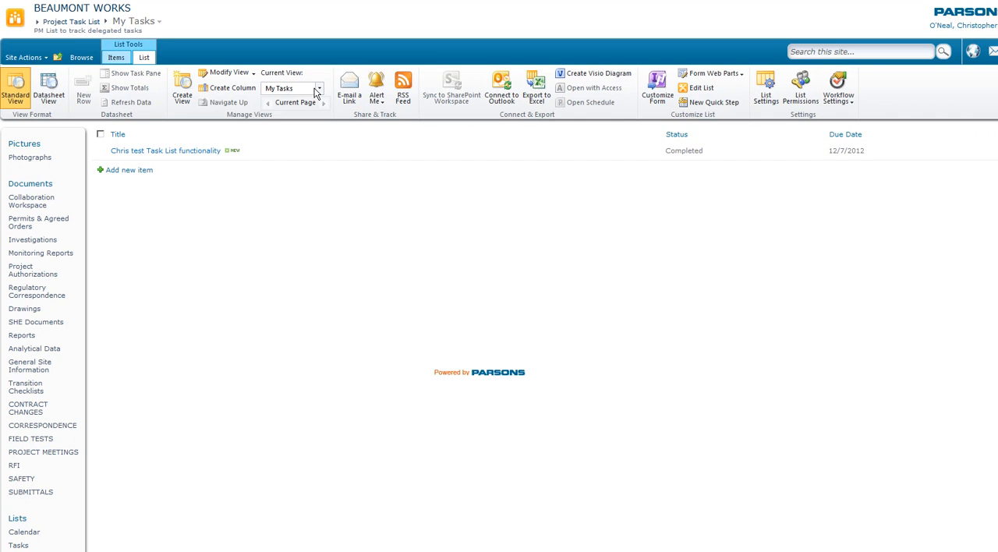
{"action": "left_click", "coordinate": [318, 88]}
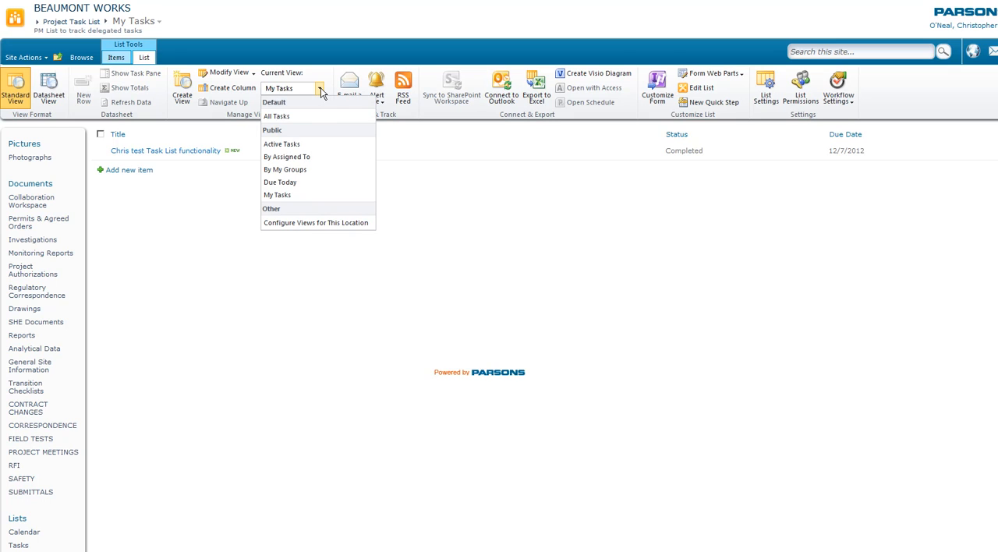
{"action": "mouse_move", "coordinate": [293, 148]}
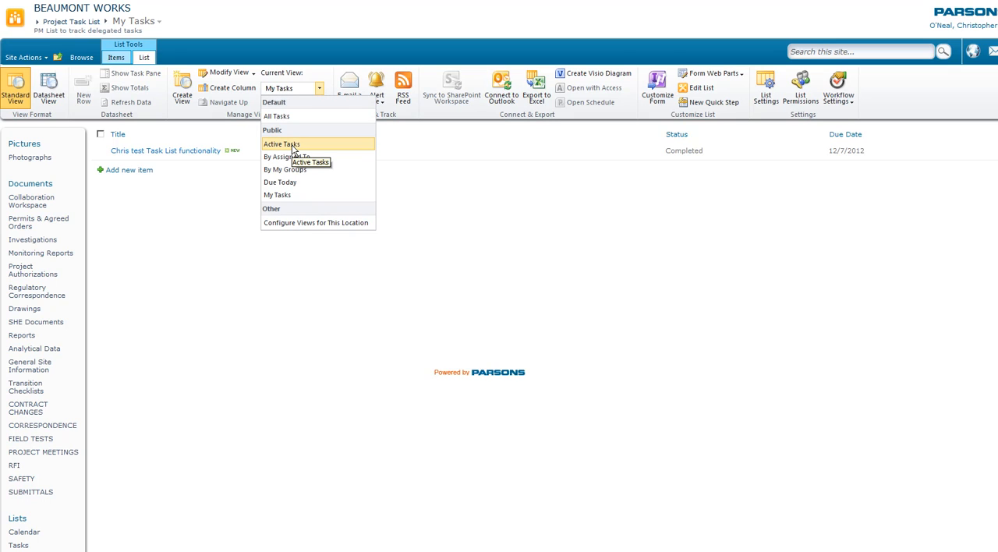
{"action": "left_click", "coordinate": [281, 143]}
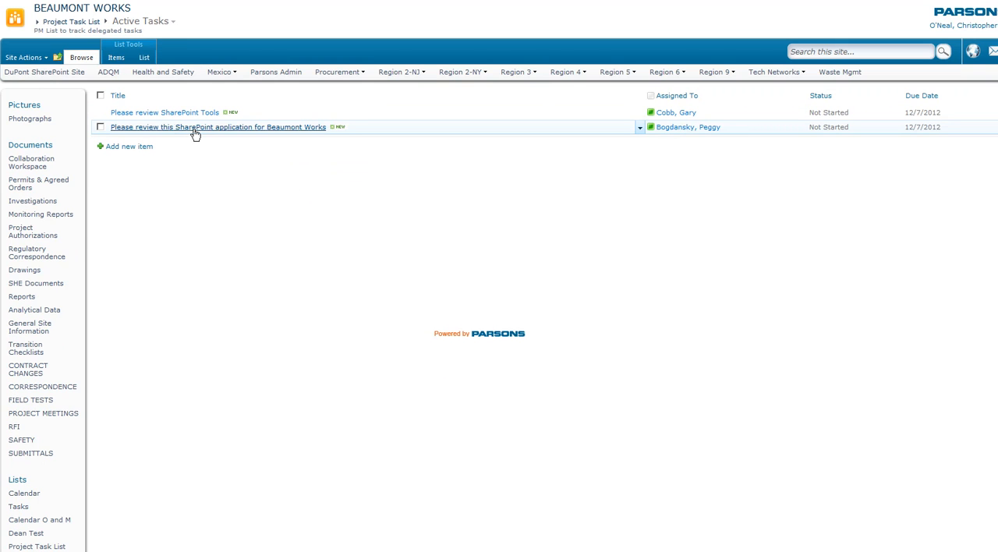
{"action": "left_click", "coordinate": [115, 56]}
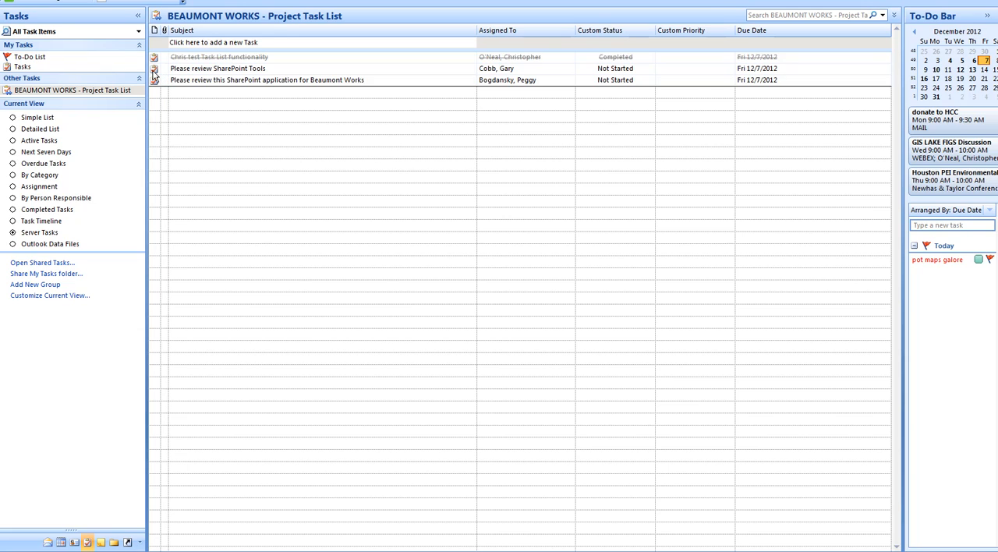
{"action": "mouse_move", "coordinate": [505, 75]}
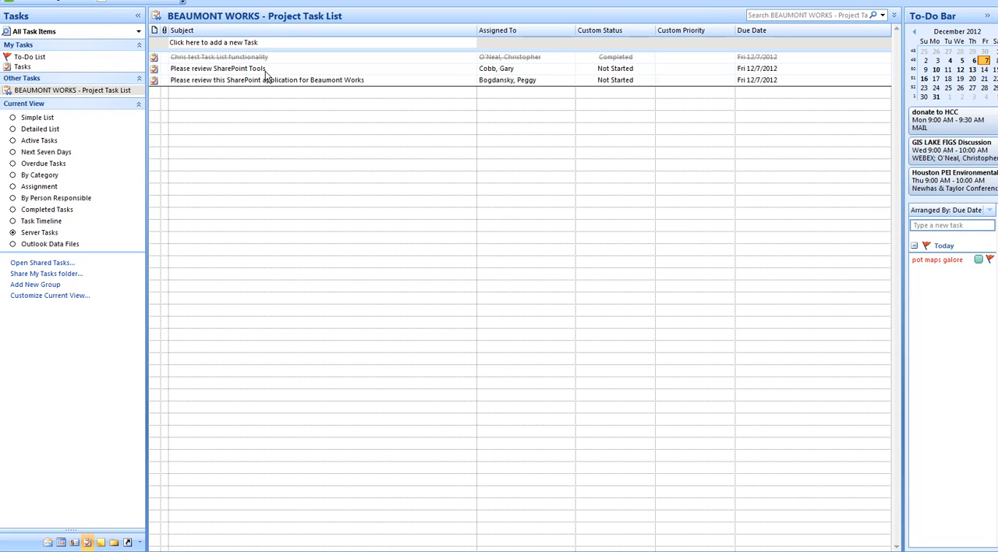
{"action": "mouse_move", "coordinate": [306, 105]}
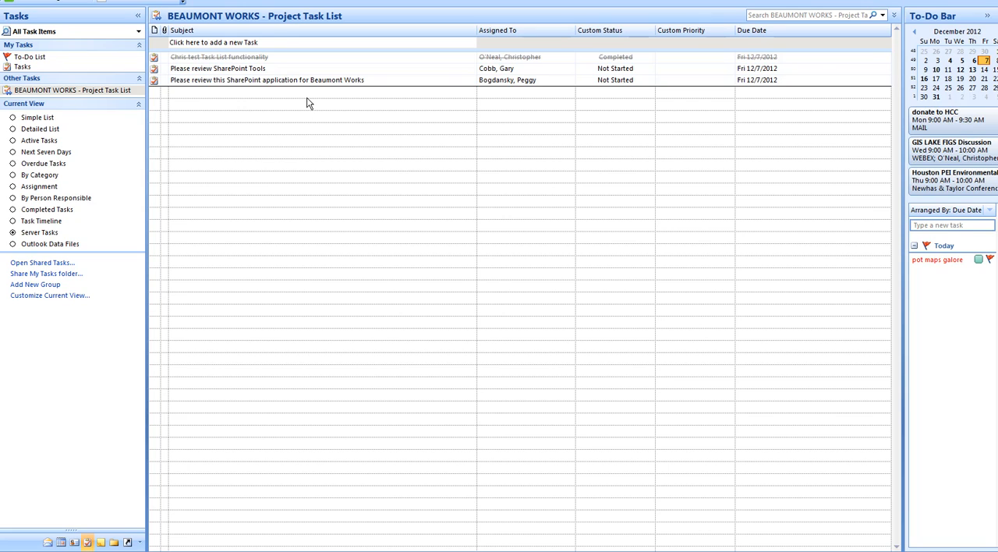
{"action": "mouse_move", "coordinate": [325, 115]}
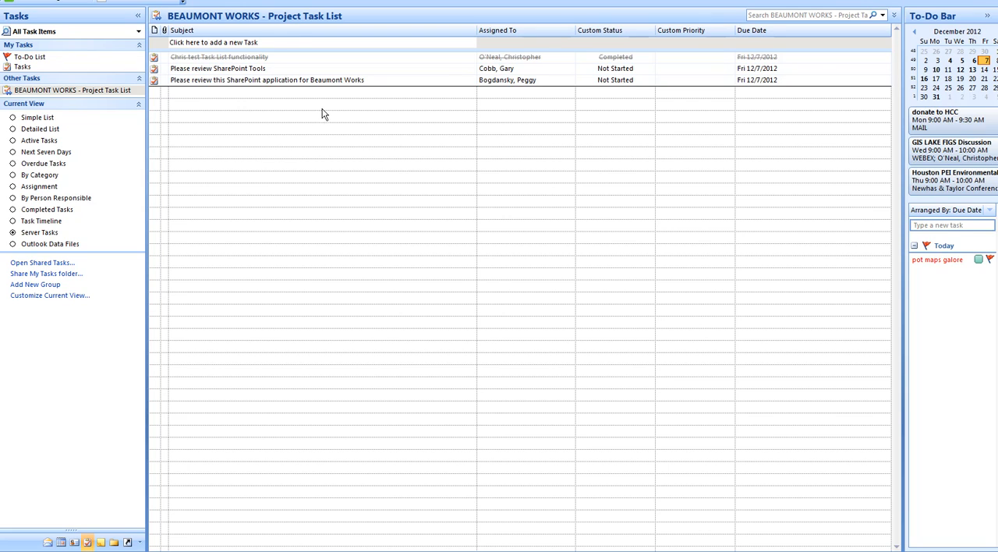
{"action": "mouse_move", "coordinate": [340, 119]}
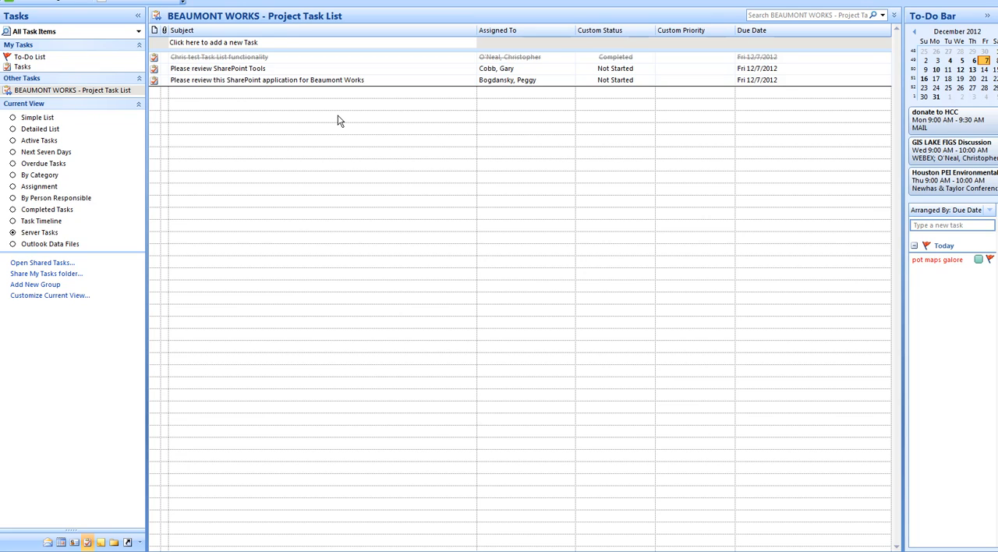